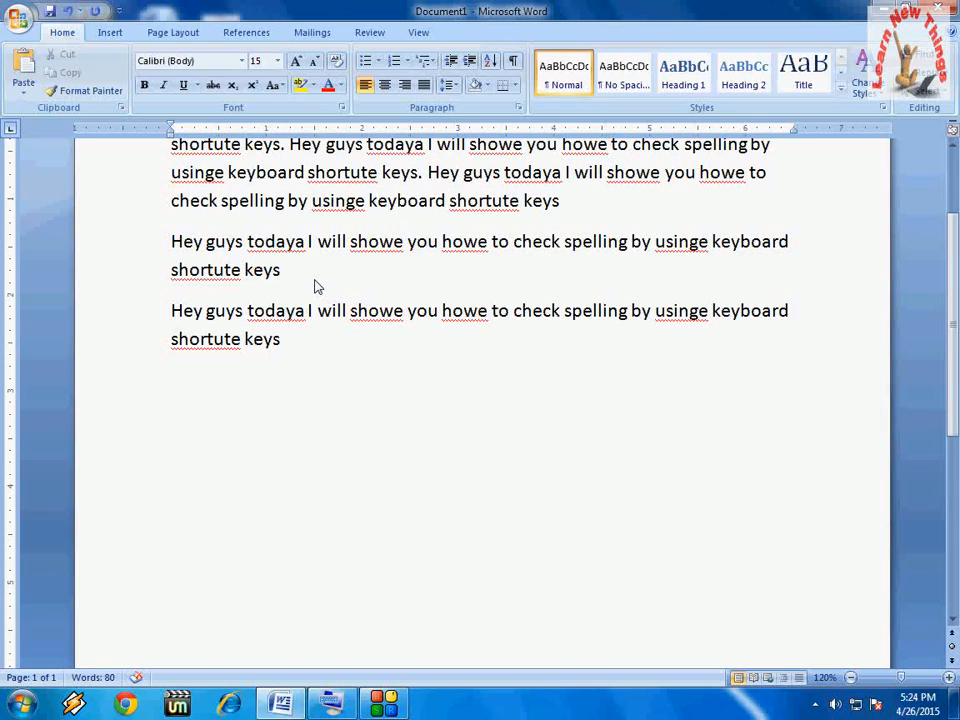
Check suggestions for 'todaya', then replace the first 'showe' with 'show' from its context menu.
left_click(564, 172)
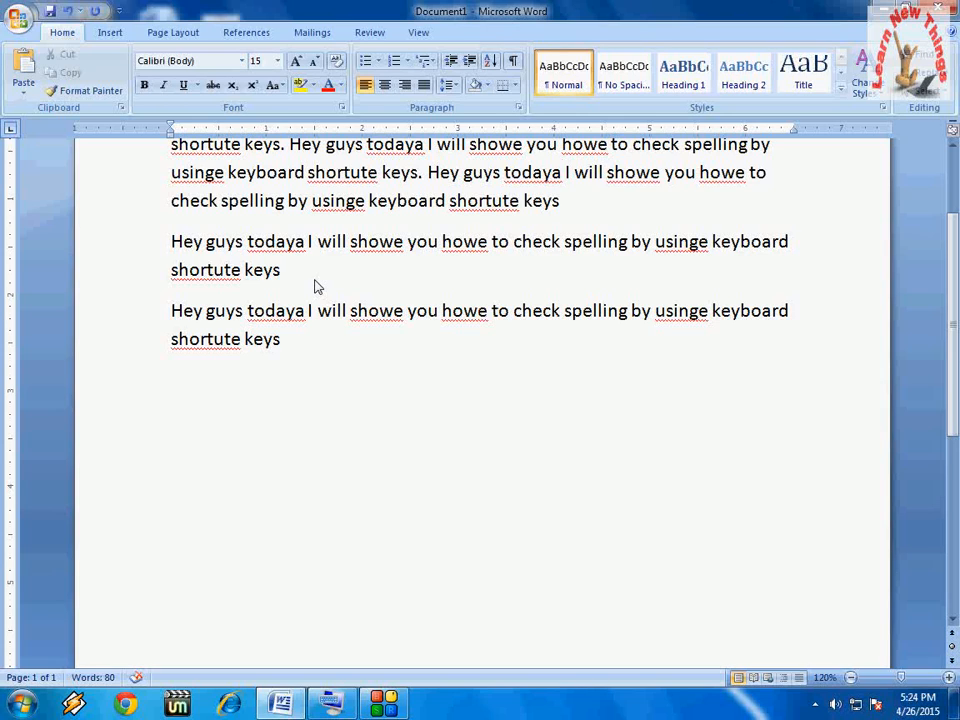
scroll("up", 3)
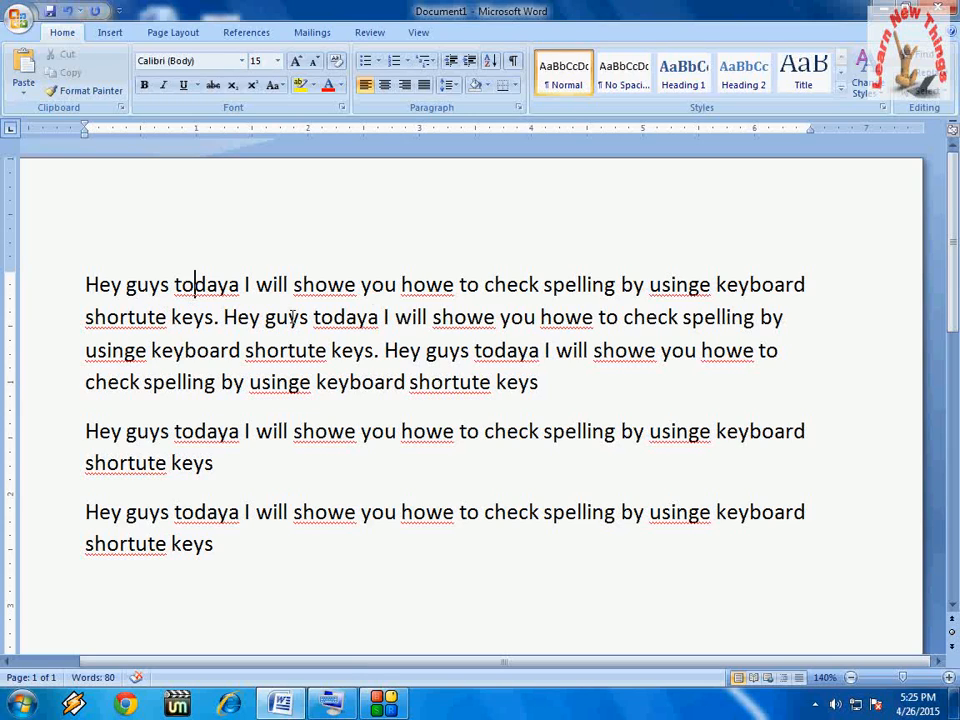
right_click(205, 284)
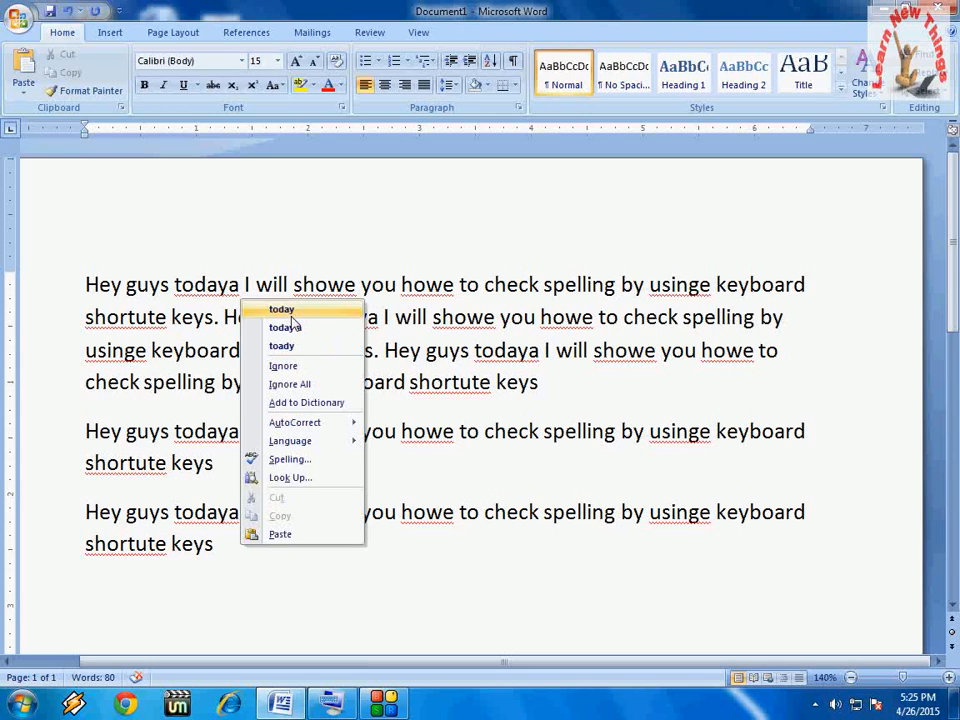
mouse_move(585, 272)
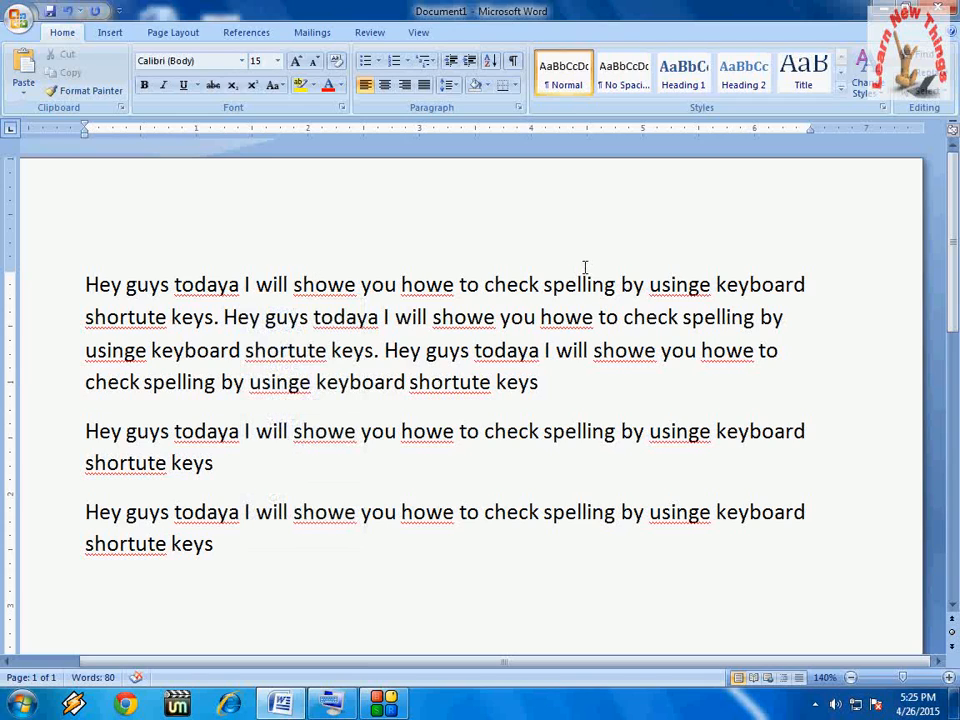
right_click(323, 284)
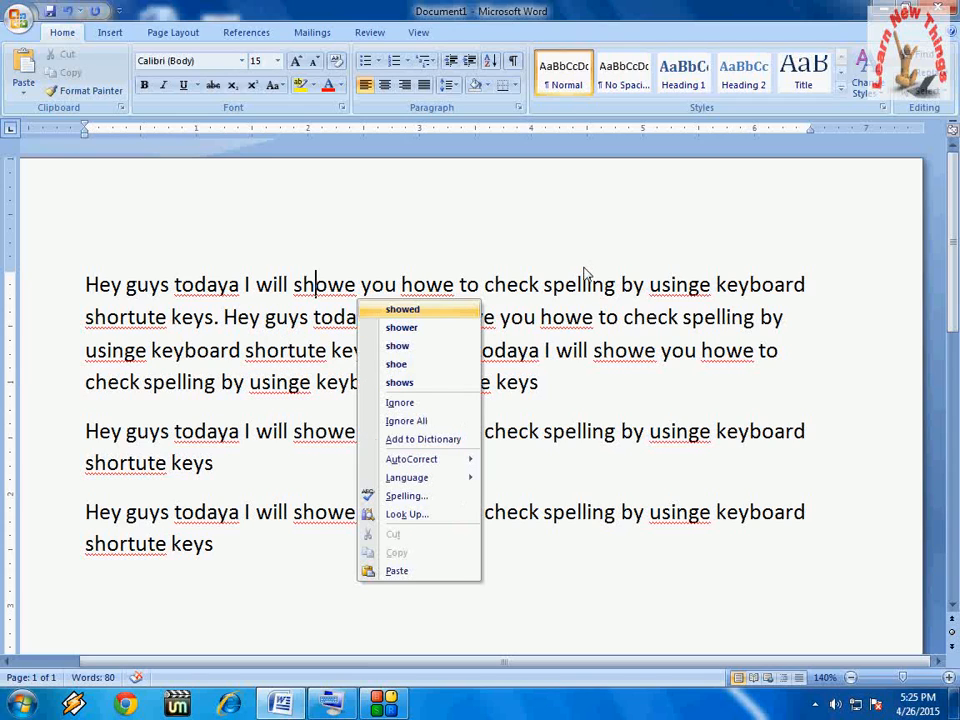
mouse_move(397, 345)
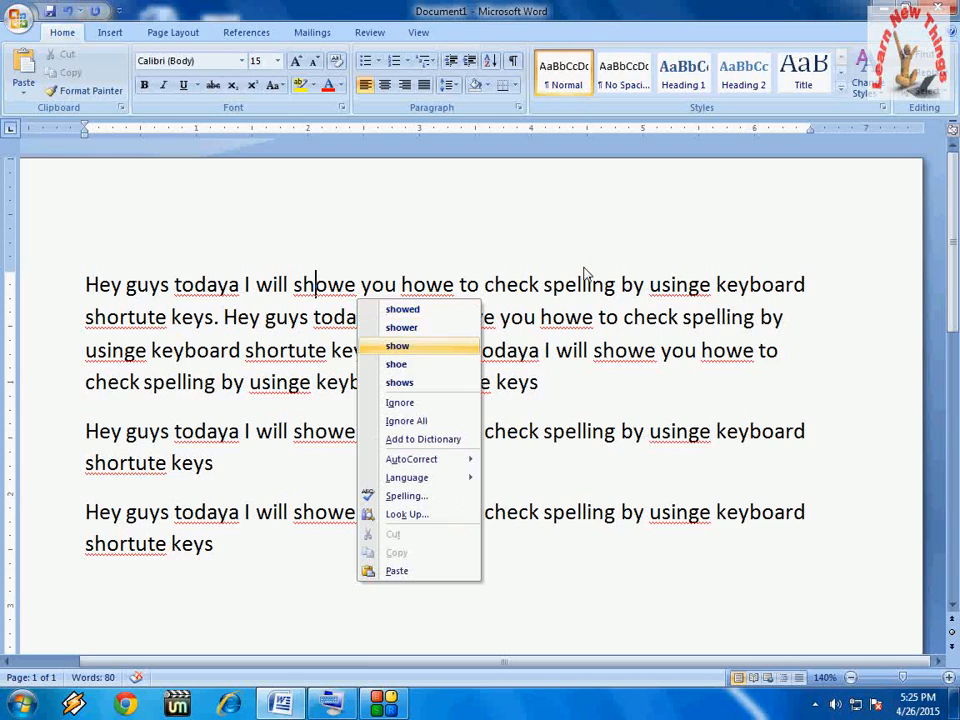
mouse_move(396, 363)
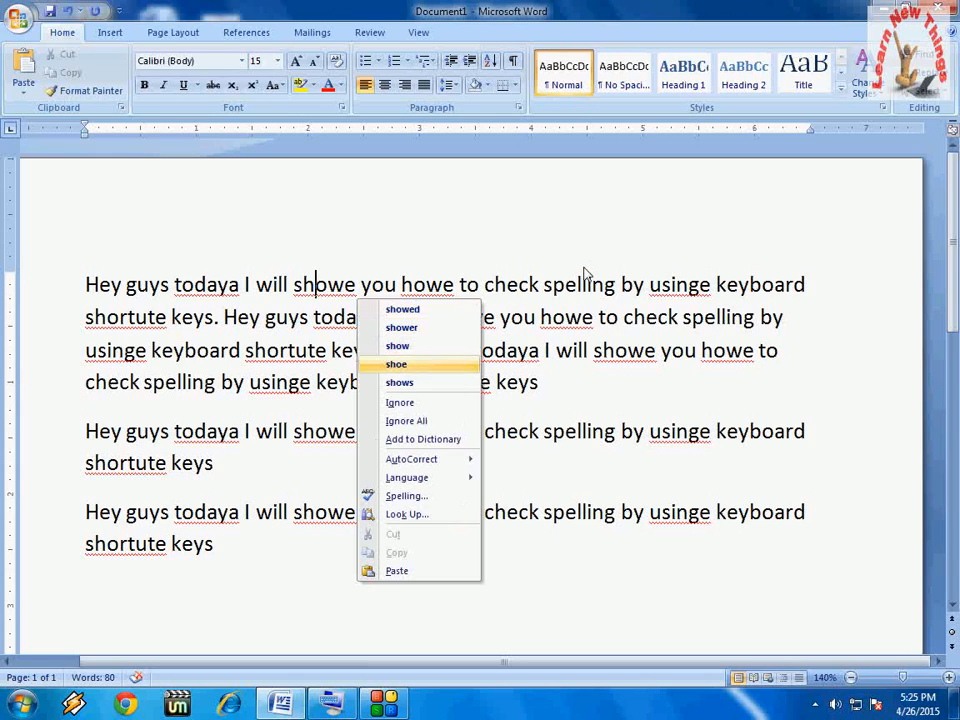
mouse_move(397, 345)
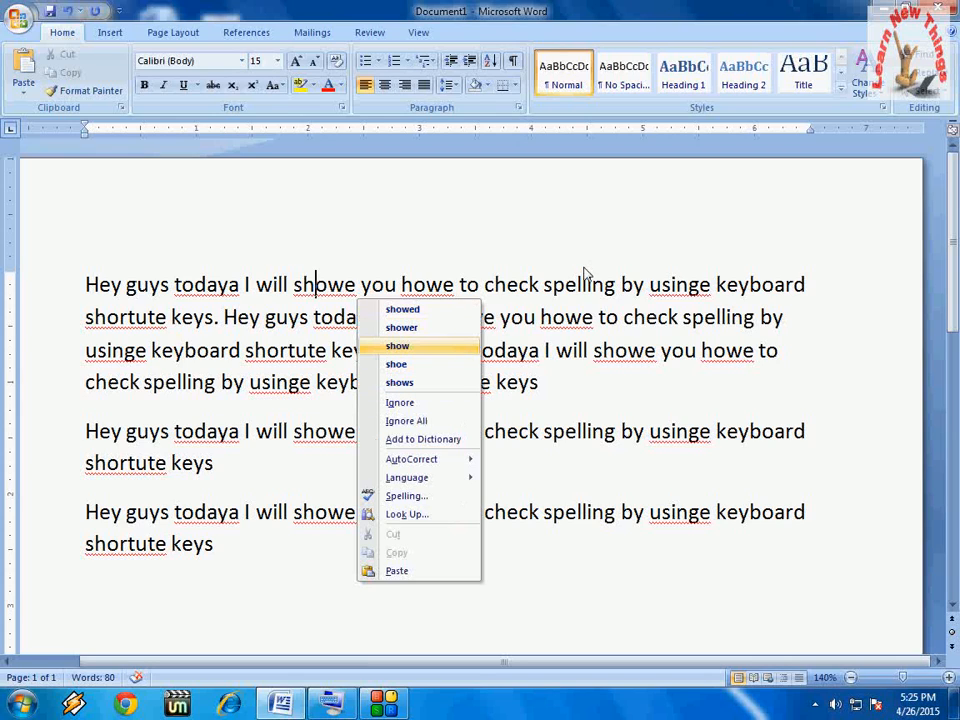
left_click(397, 345)
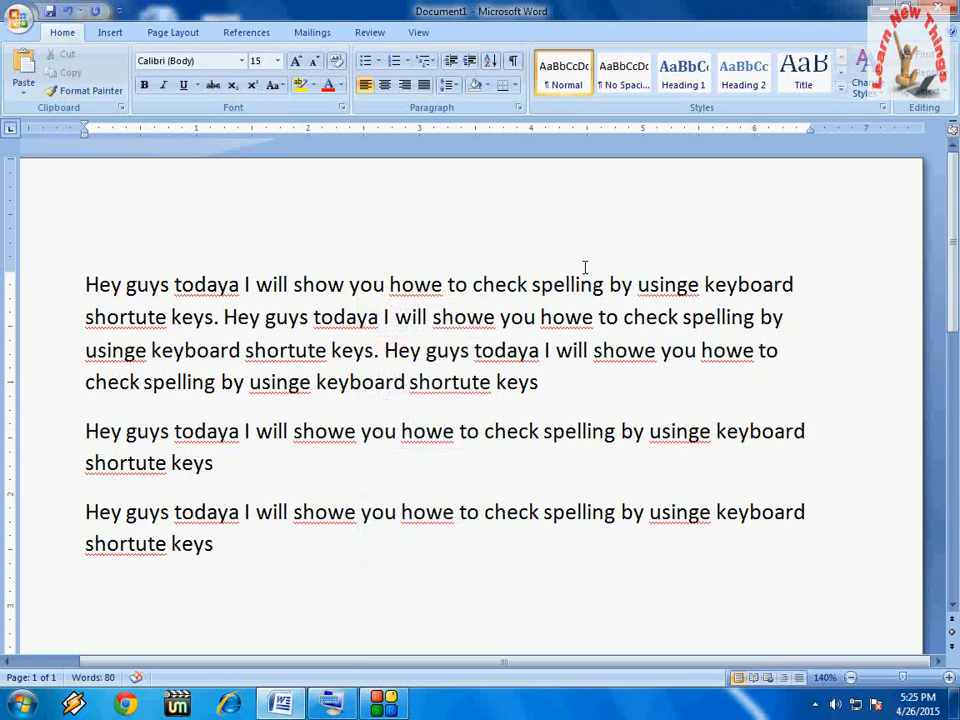
mouse_move(359, 636)
type("e")
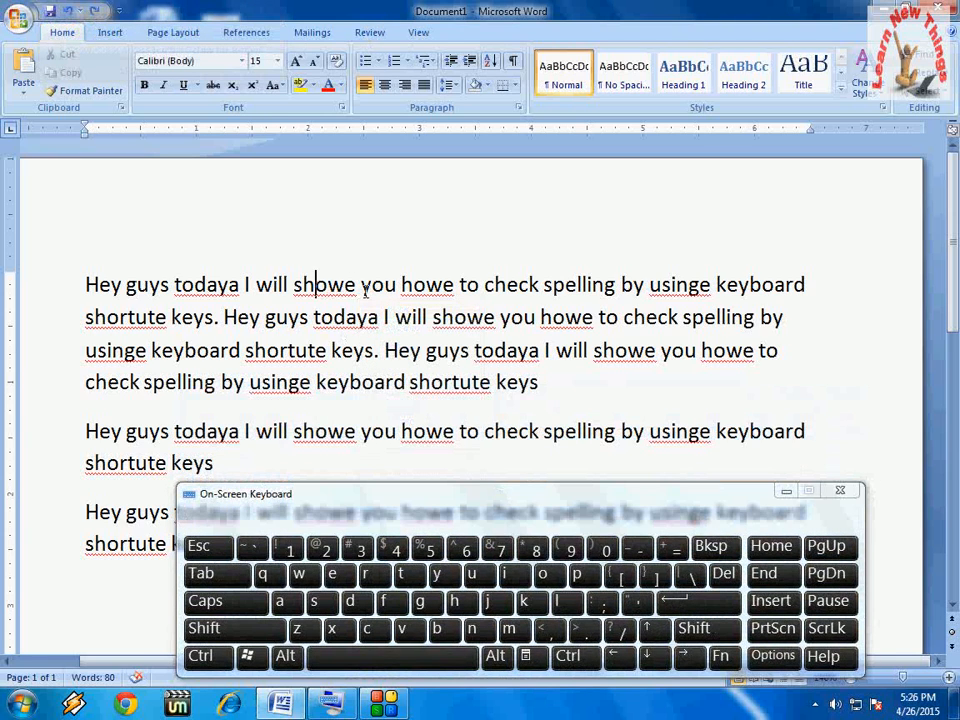
right_click(322, 284)
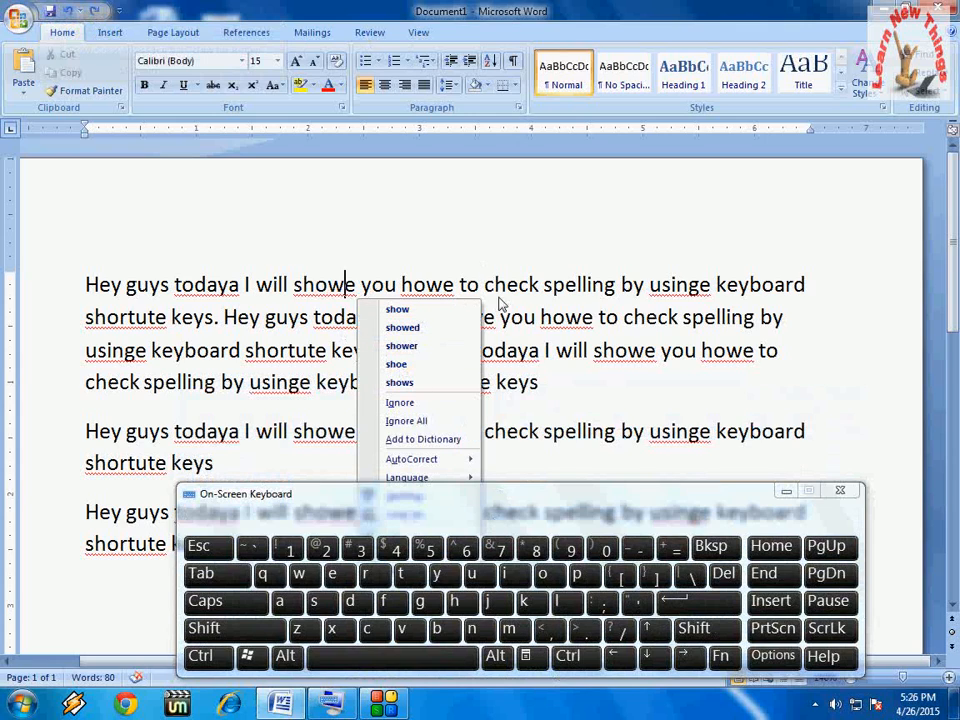
left_click(500, 303)
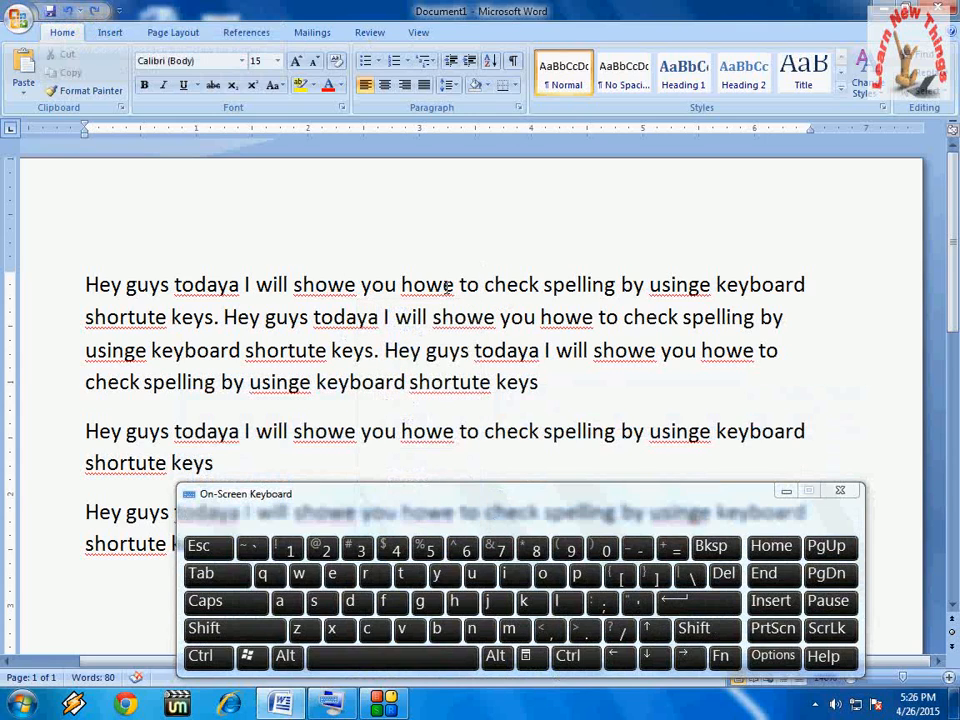
right_click(426, 285)
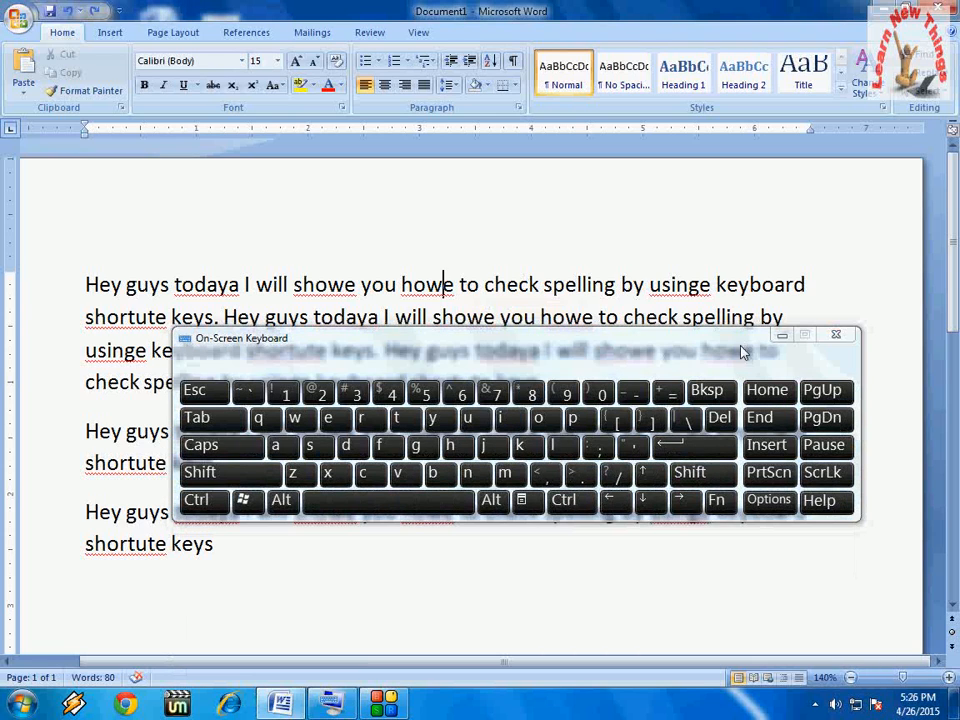
left_click(717, 500)
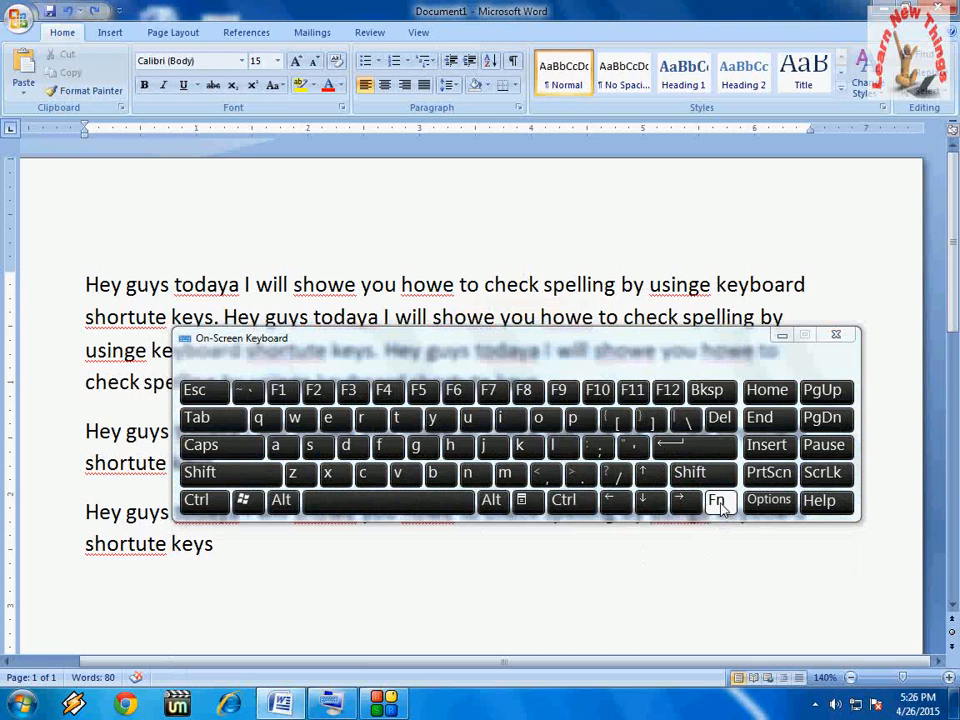
left_click(490, 390)
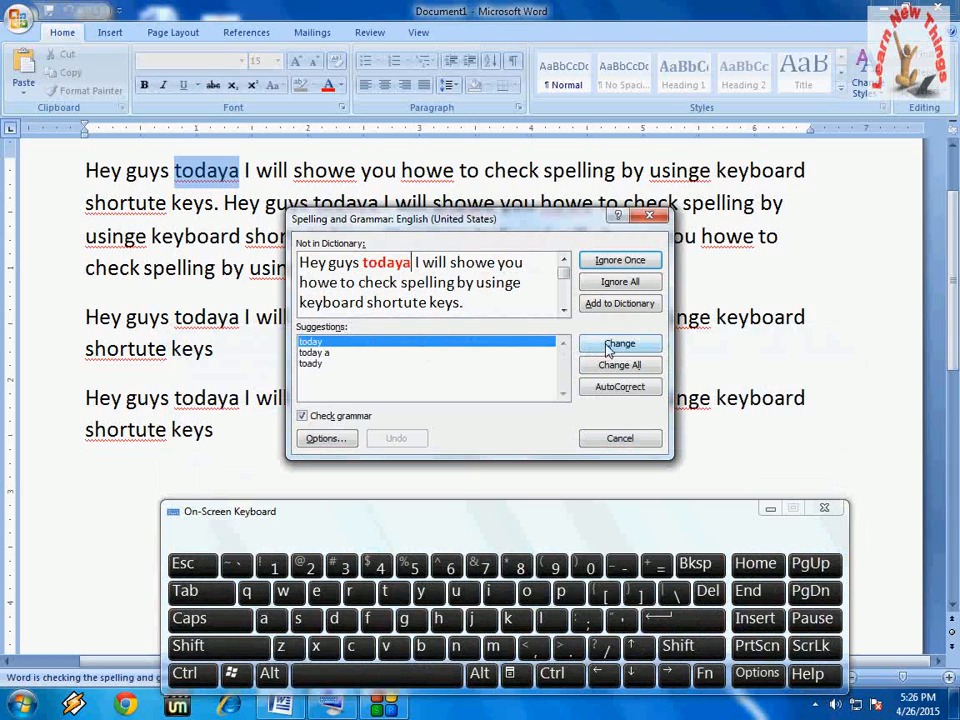
Change todaya→today, showe→show, shortute→shortcut and the second showe→show, then close the spelling check.
left_click(619, 343)
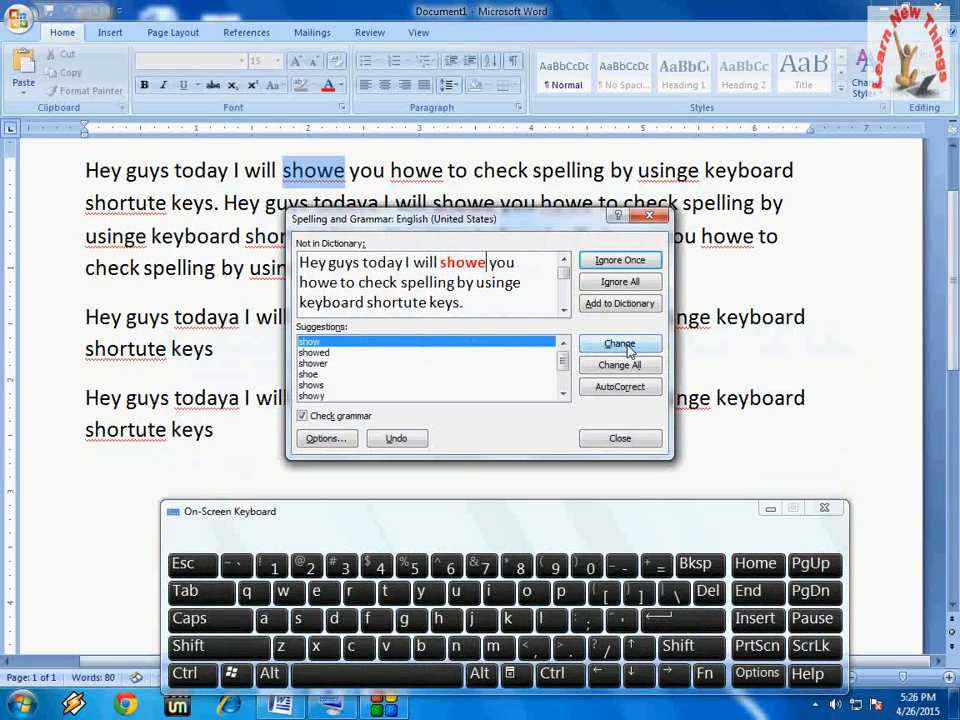
left_click(619, 343)
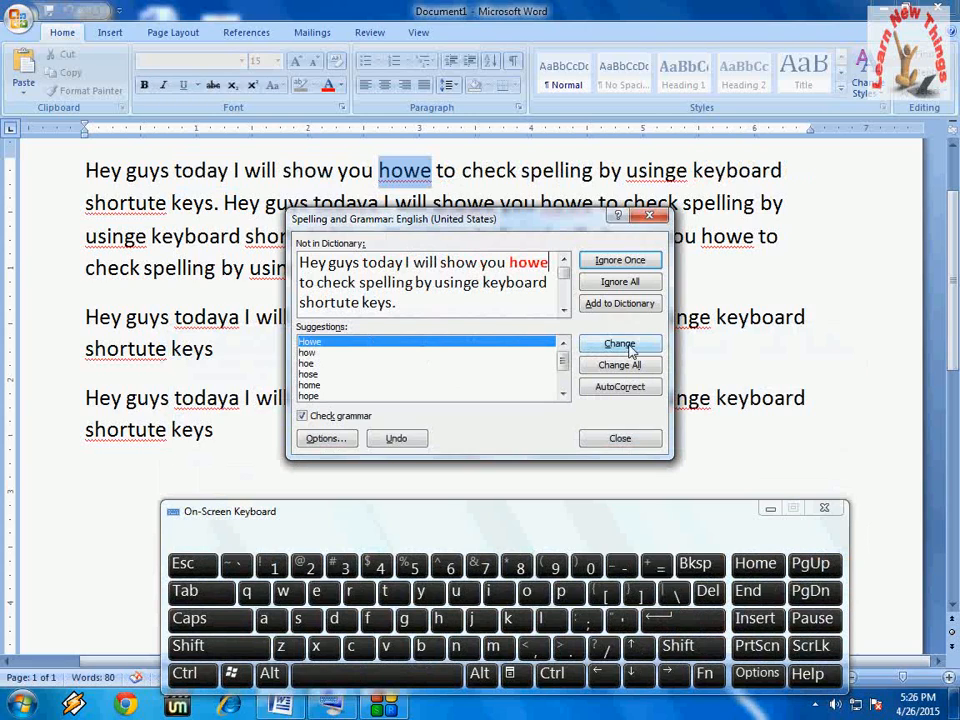
mouse_move(808, 350)
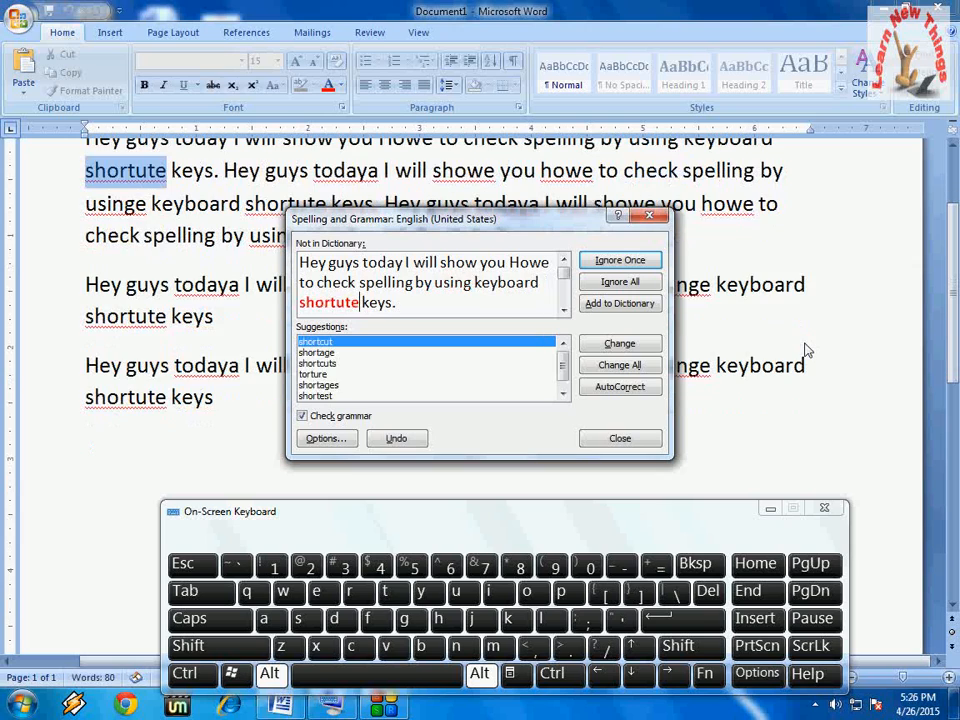
left_click(619, 343)
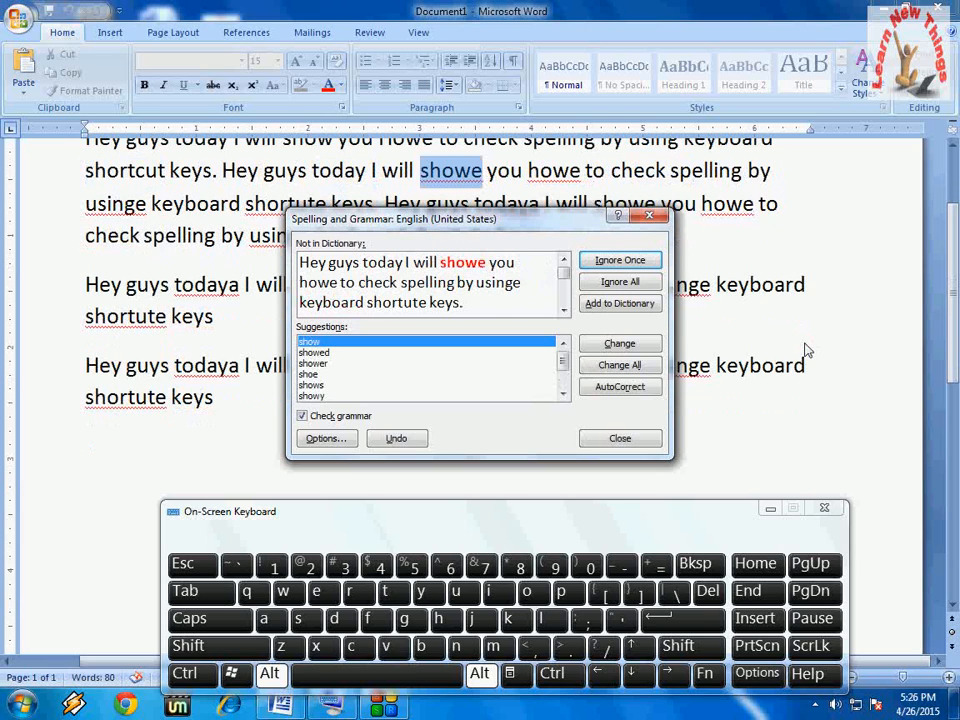
left_click(619, 343)
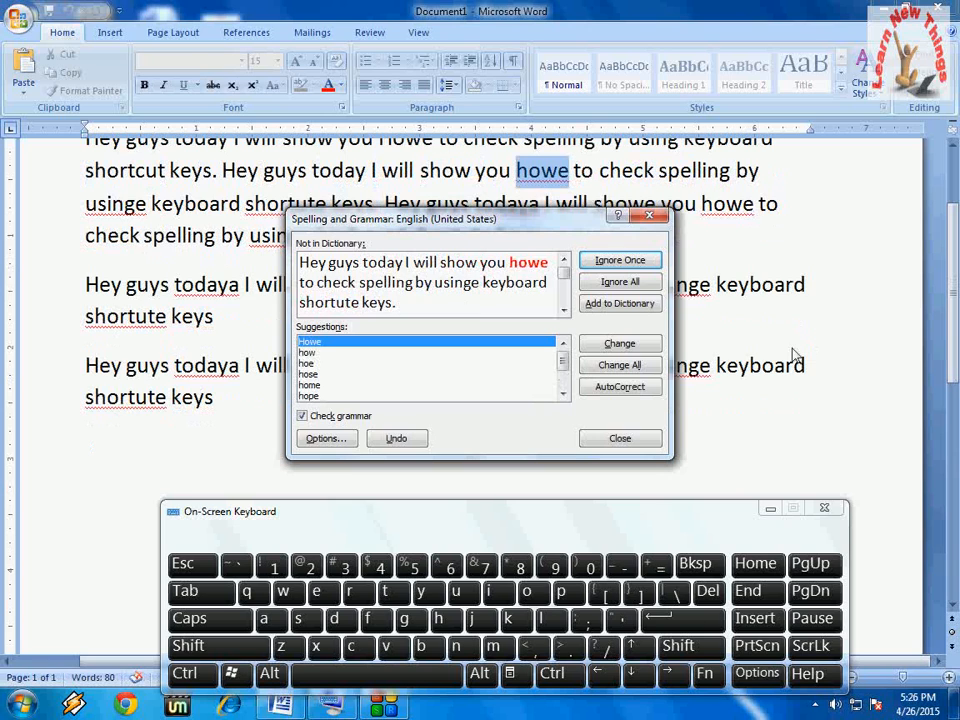
left_click(619, 438)
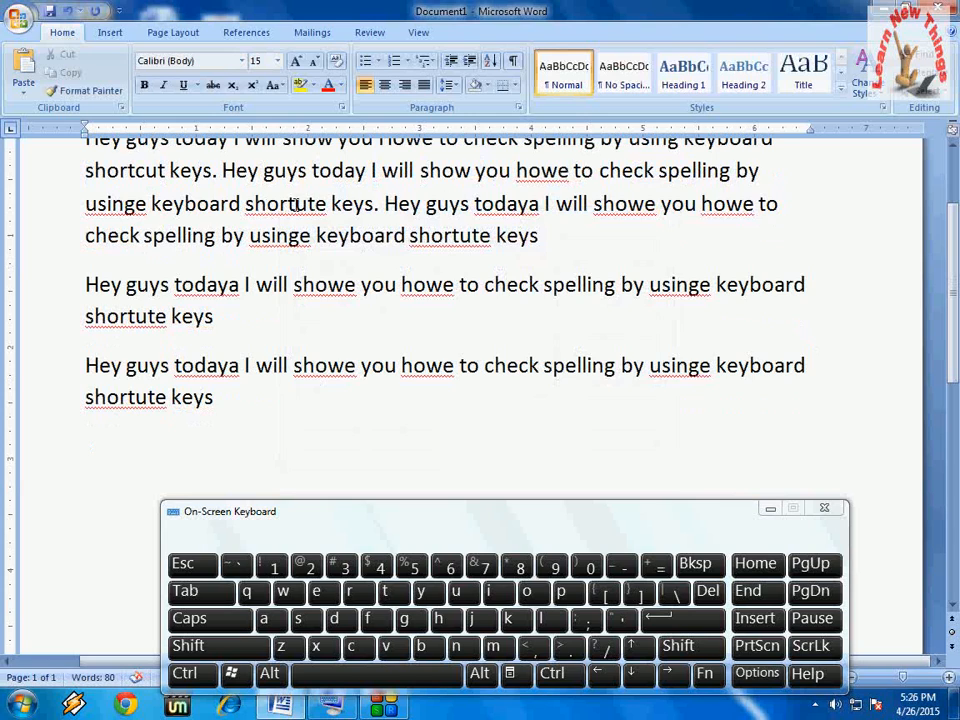
mouse_move(663, 261)
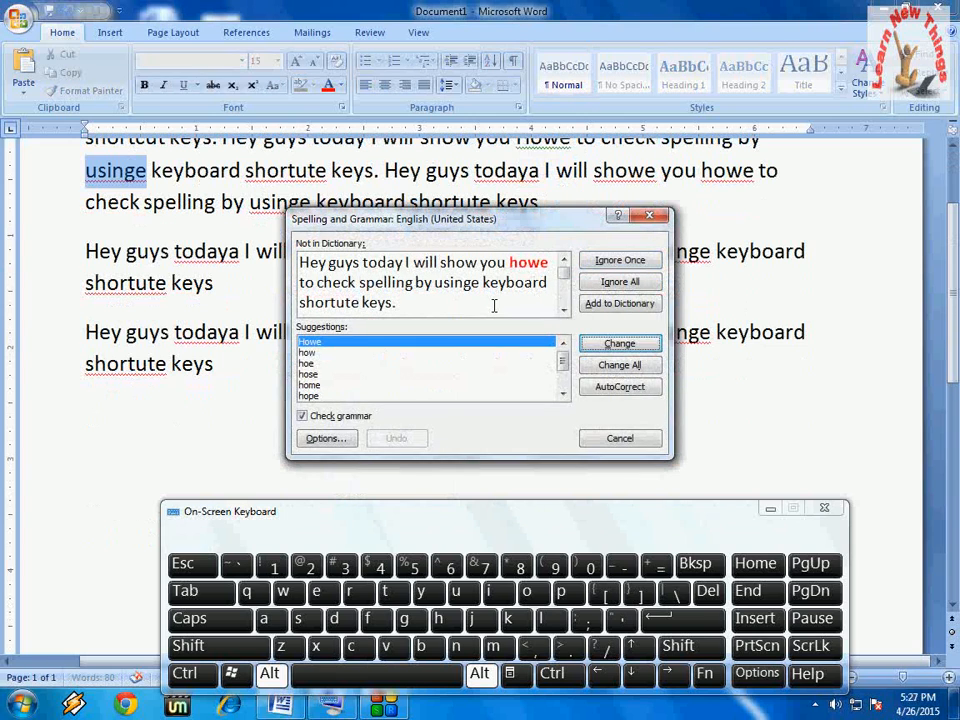
Change the second sentence's 'howe' to the suggested 'Howe' in Spelling and Grammar.
left_click(618, 343)
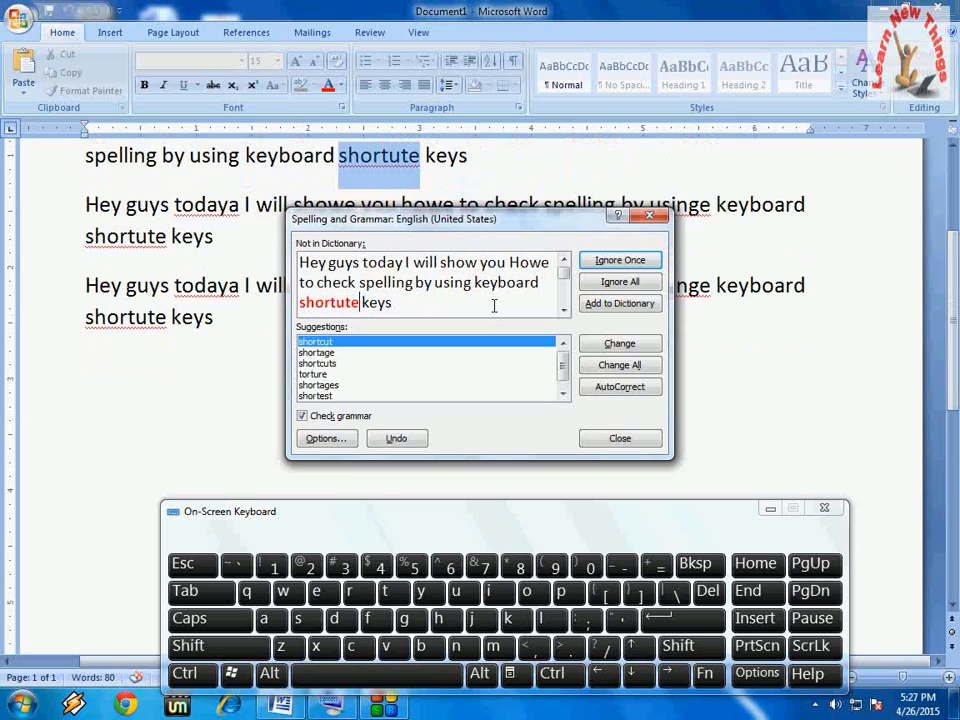
mouse_move(492, 311)
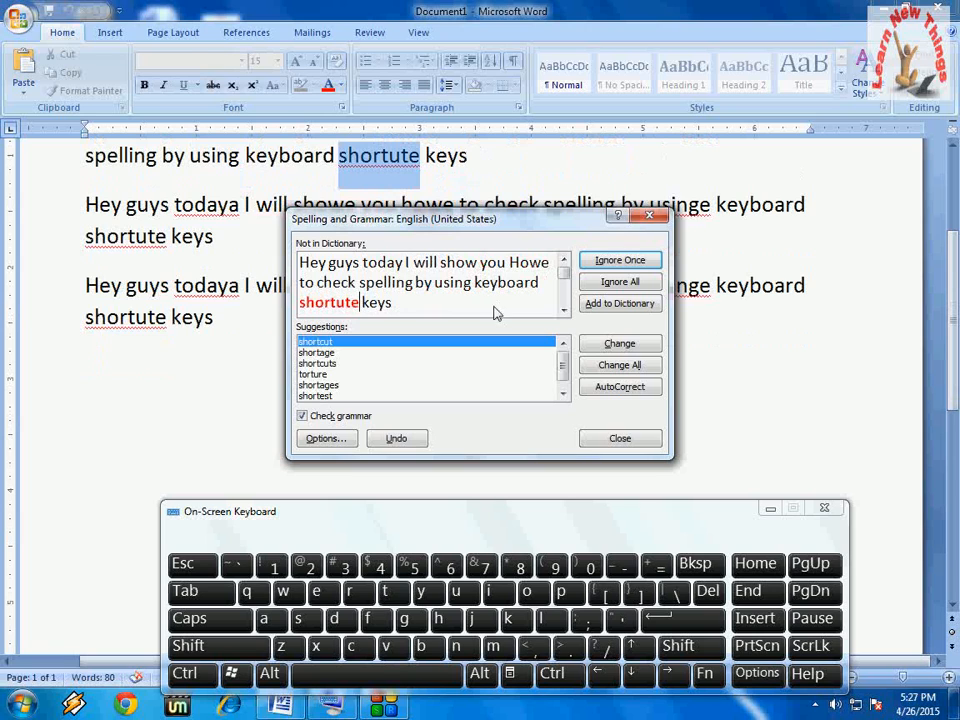